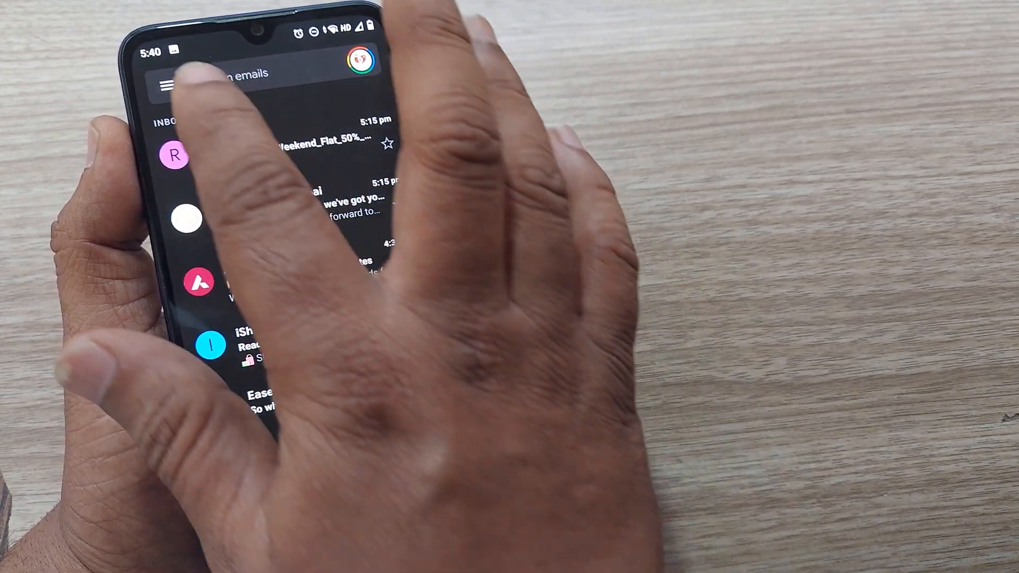
# Step: Show Gmail's navigation drawer and scroll the label list down past Drafts and All mail
pyautogui.click(168, 85)
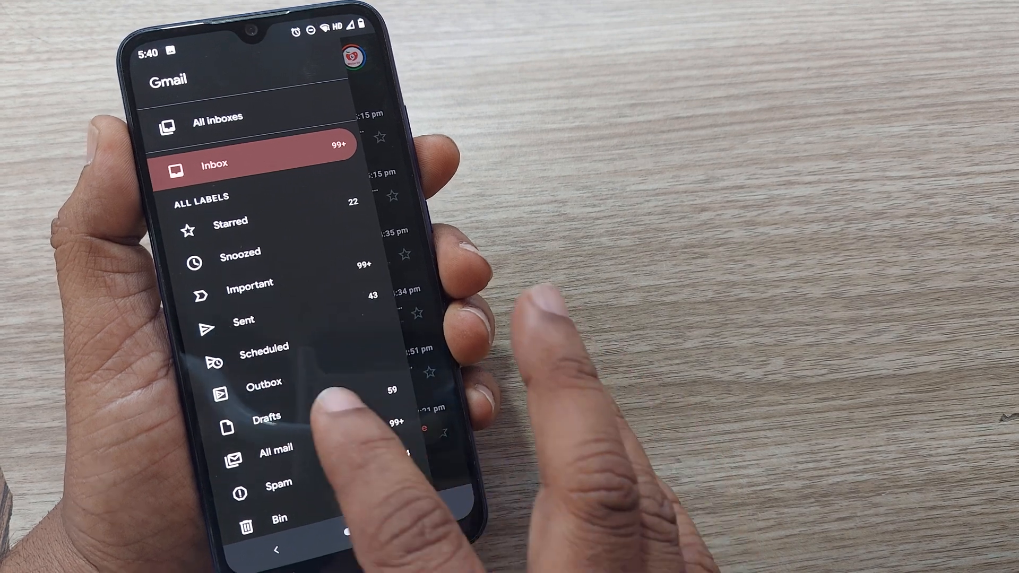
pyautogui.scroll(-3)
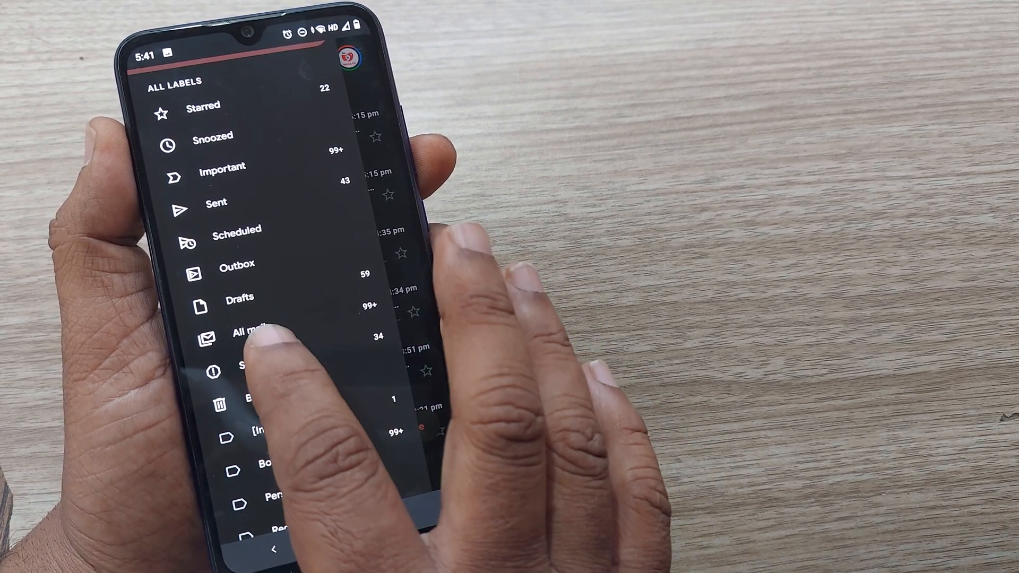
# Step: Browse the Spam folder's junk conversations and its 30-day auto-delete notice
pyautogui.click(247, 366)
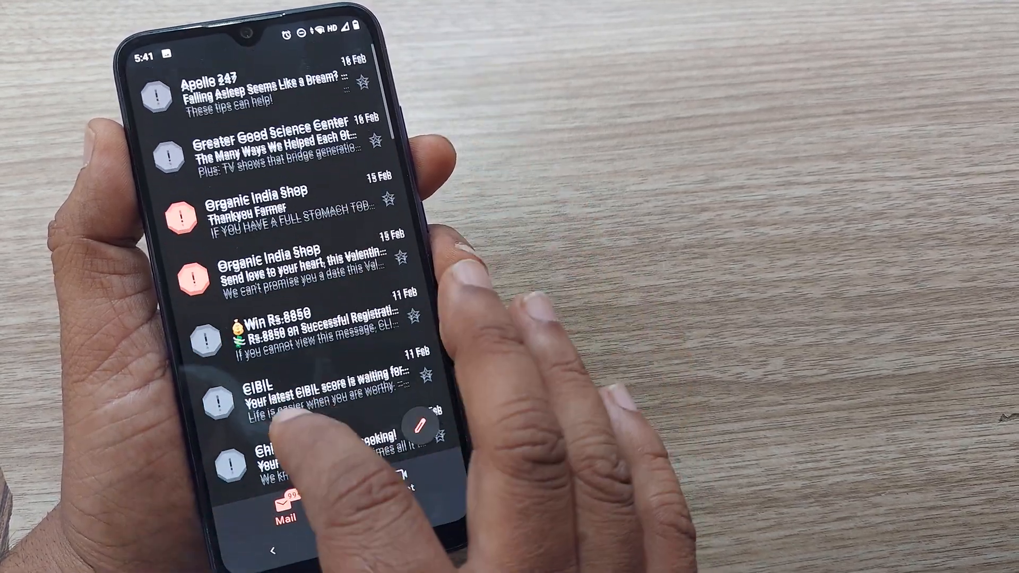
pyautogui.scroll(-3)
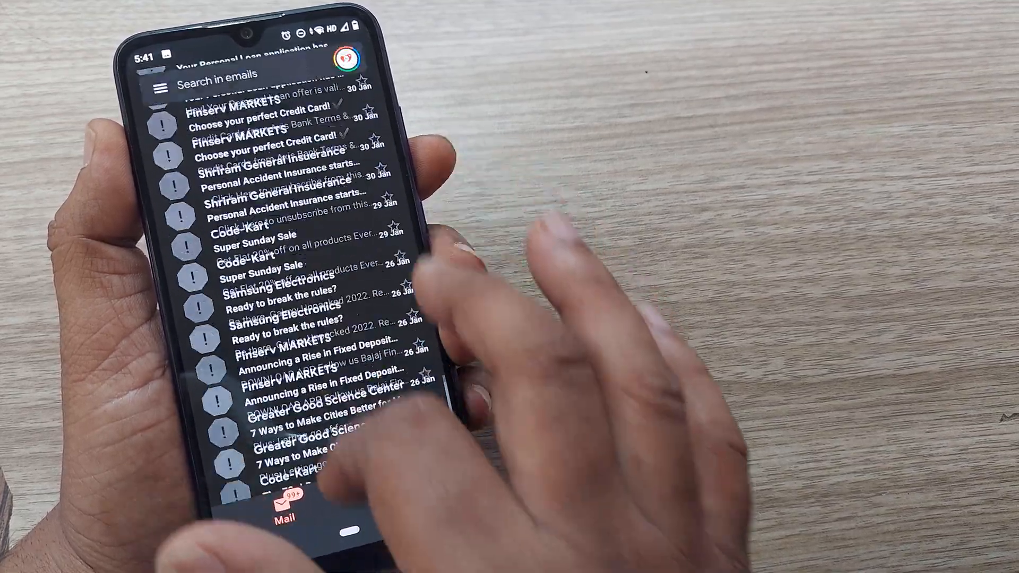
pyautogui.scroll(-3)
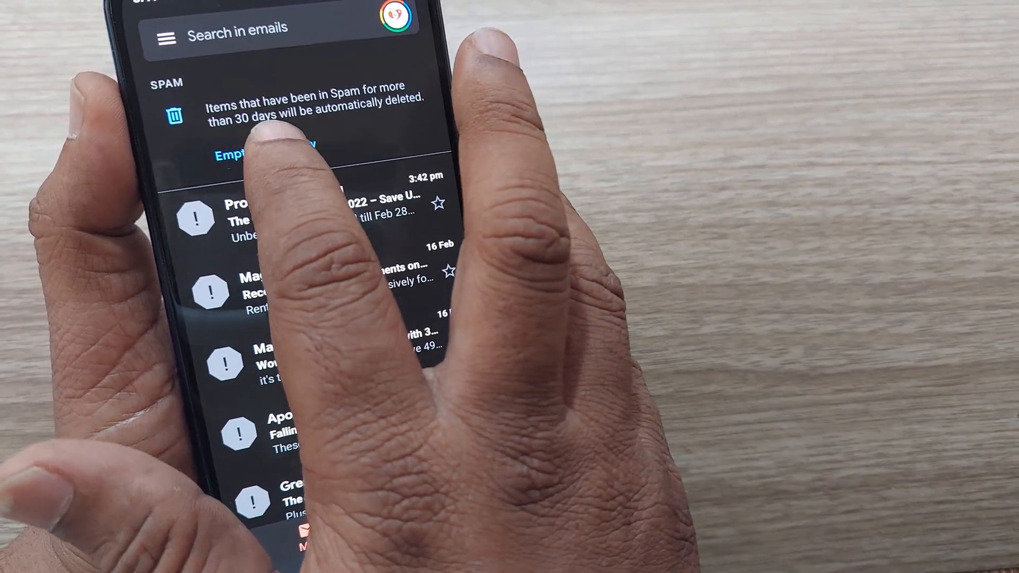
# Step: Empty Spam now and confirm, permanently deleting all 34 spam conversations
pyautogui.click(260, 155)
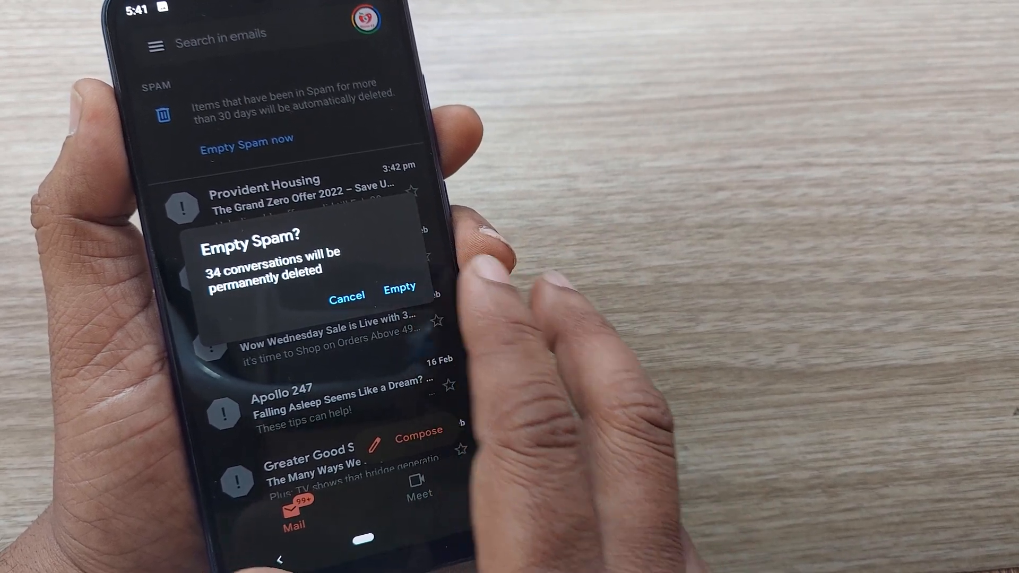
pyautogui.click(399, 289)
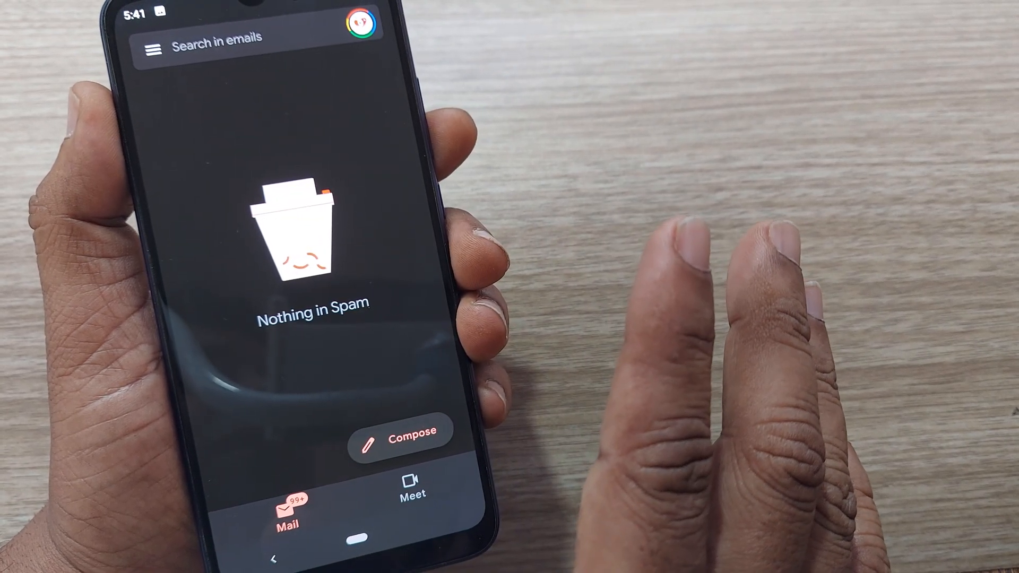
pyautogui.click(154, 49)
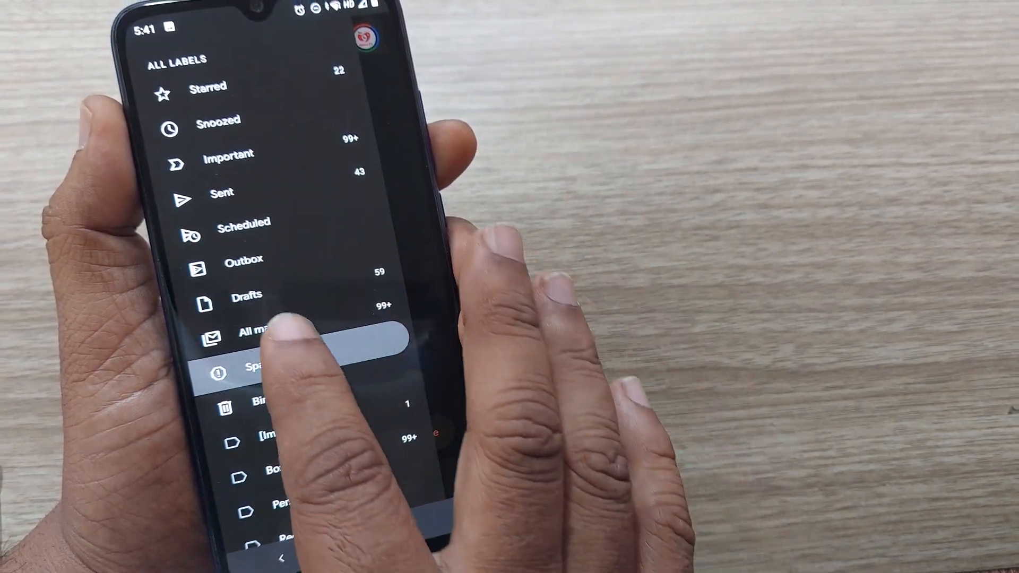
pyautogui.click(260, 332)
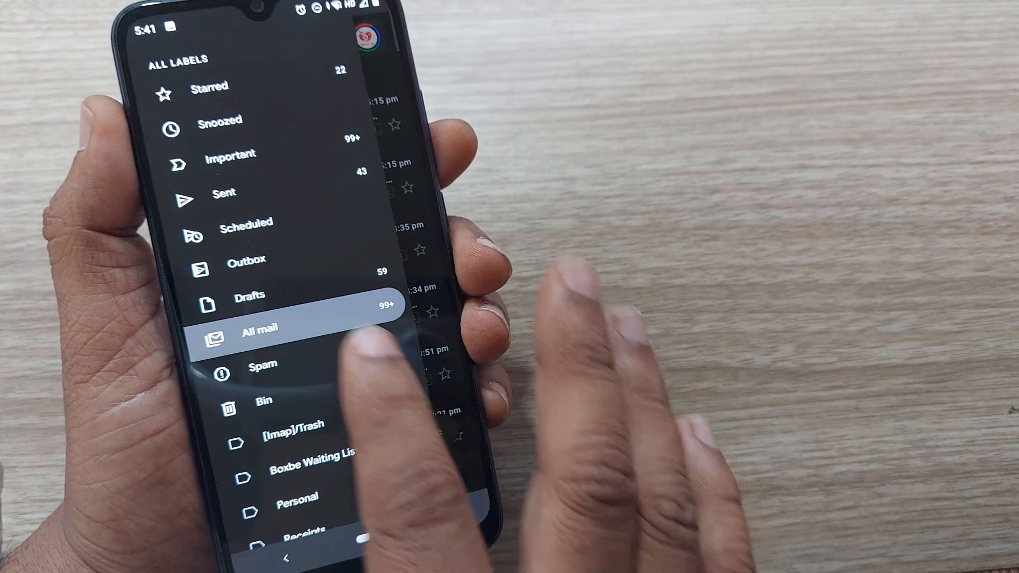
pyautogui.click(259, 332)
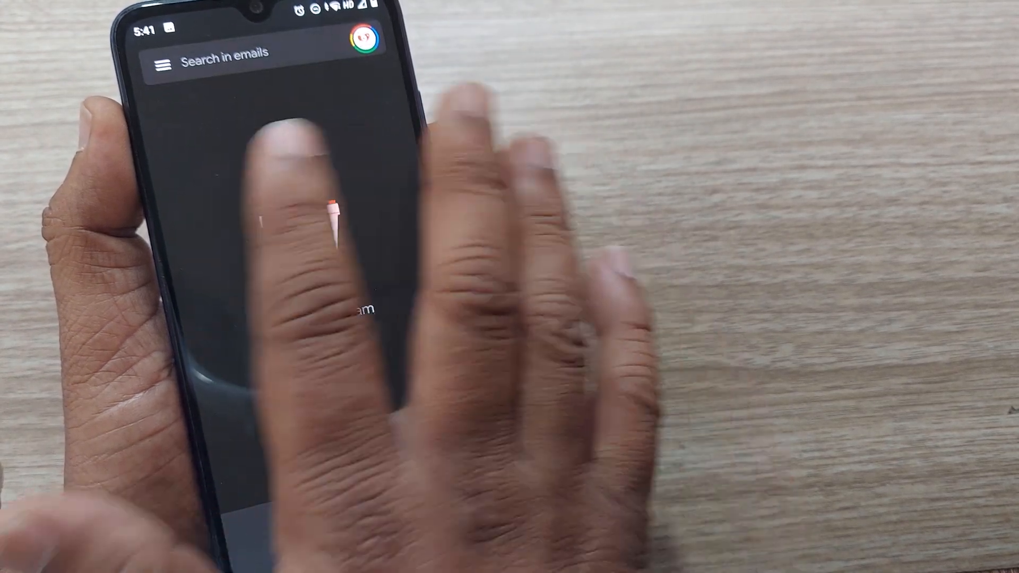